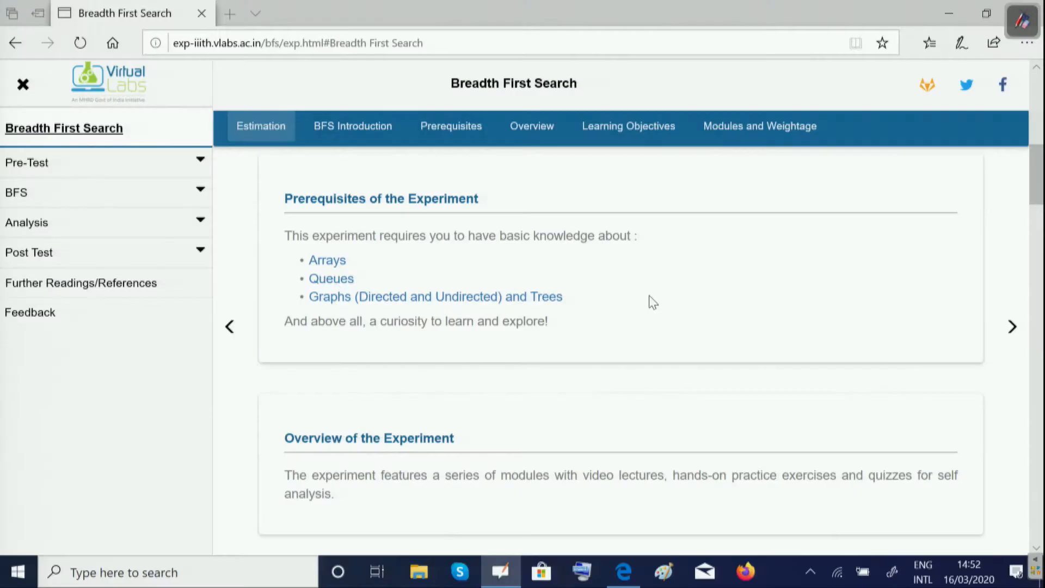
{"action": "mouse_move", "coordinate": [77, 170]}
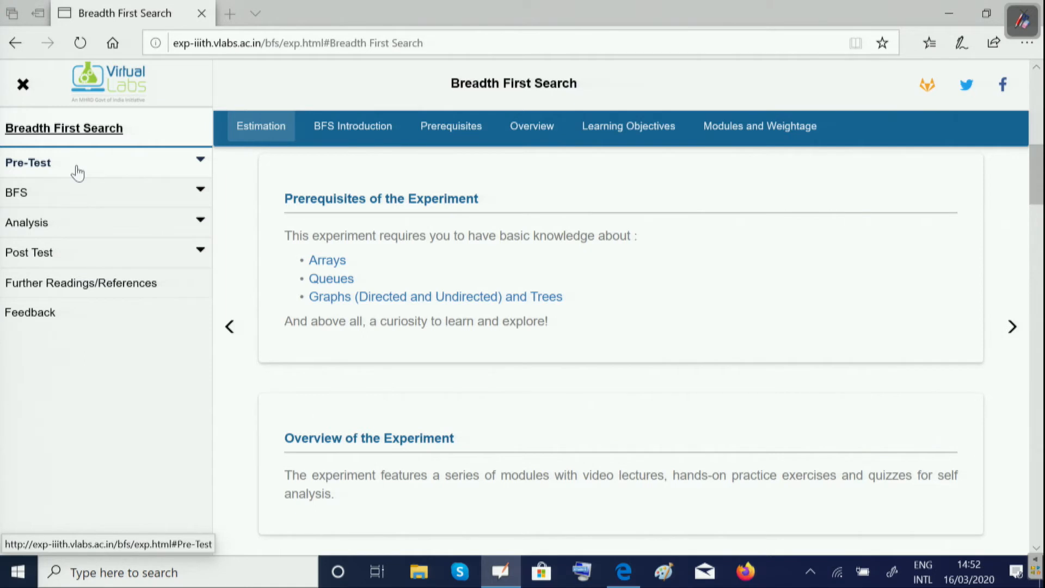
{"action": "mouse_move", "coordinate": [65, 199]}
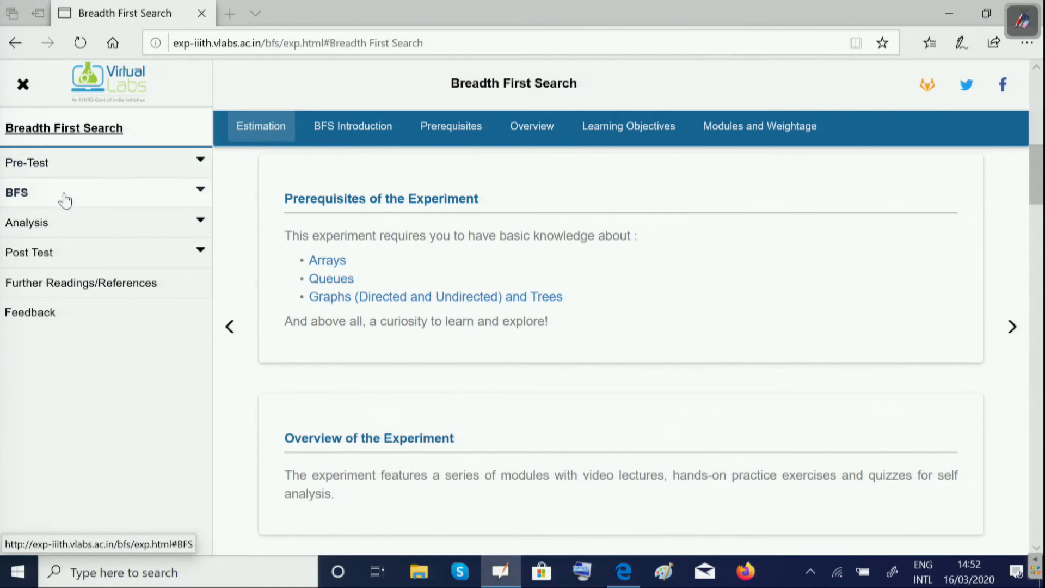
Step: Open the BFS : Practice unit and view the directed graph of nodes 0–4
{"action": "left_click", "coordinate": [16, 192]}
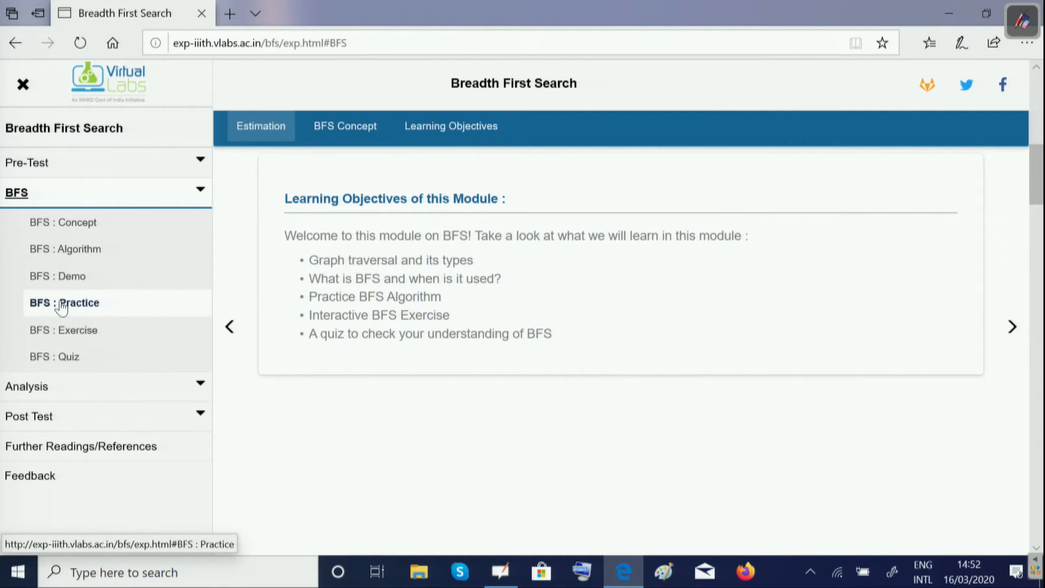
{"action": "left_click", "coordinate": [64, 302]}
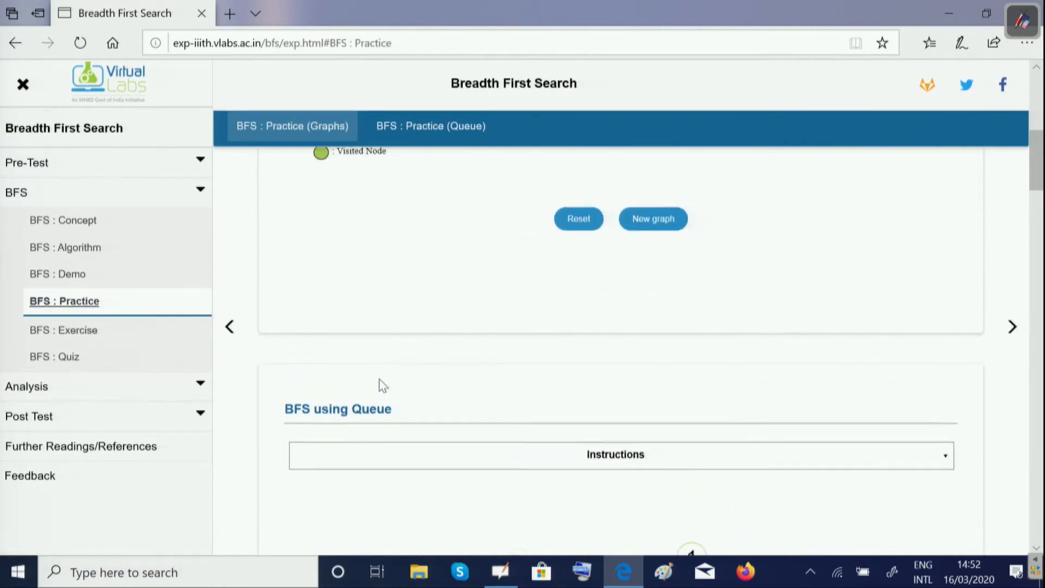
{"action": "left_click", "coordinate": [653, 217]}
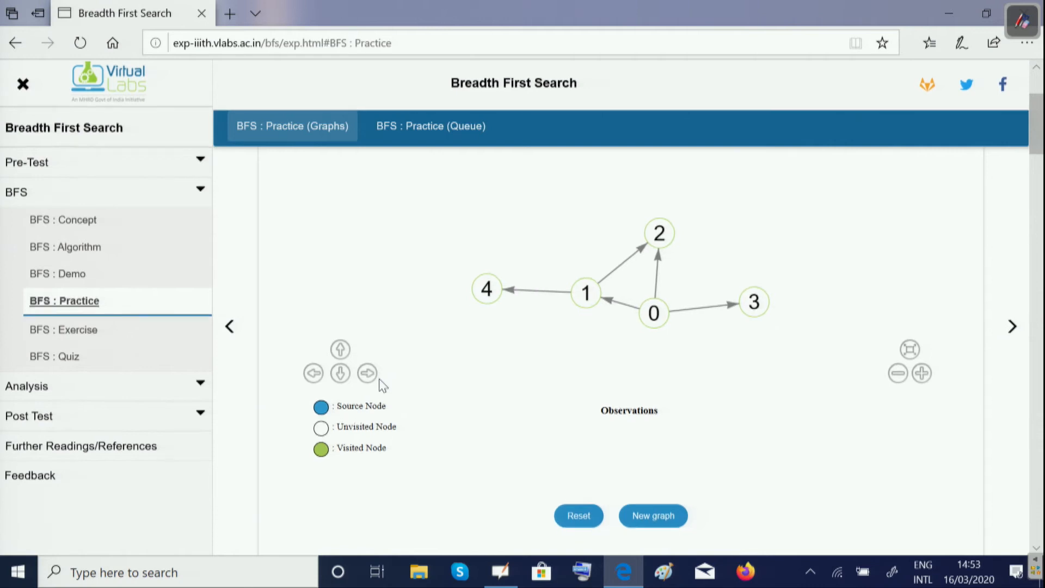
{"action": "mouse_move", "coordinate": [30, 386]}
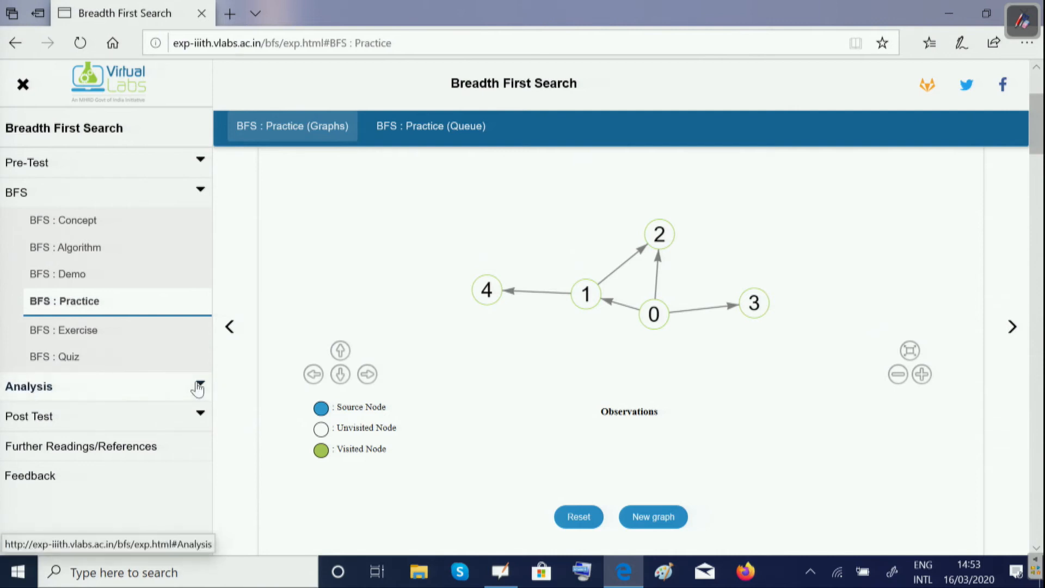
Step: Go through Analysis to Further Readings/References and scroll the BFS resource links
{"action": "left_click", "coordinate": [28, 386]}
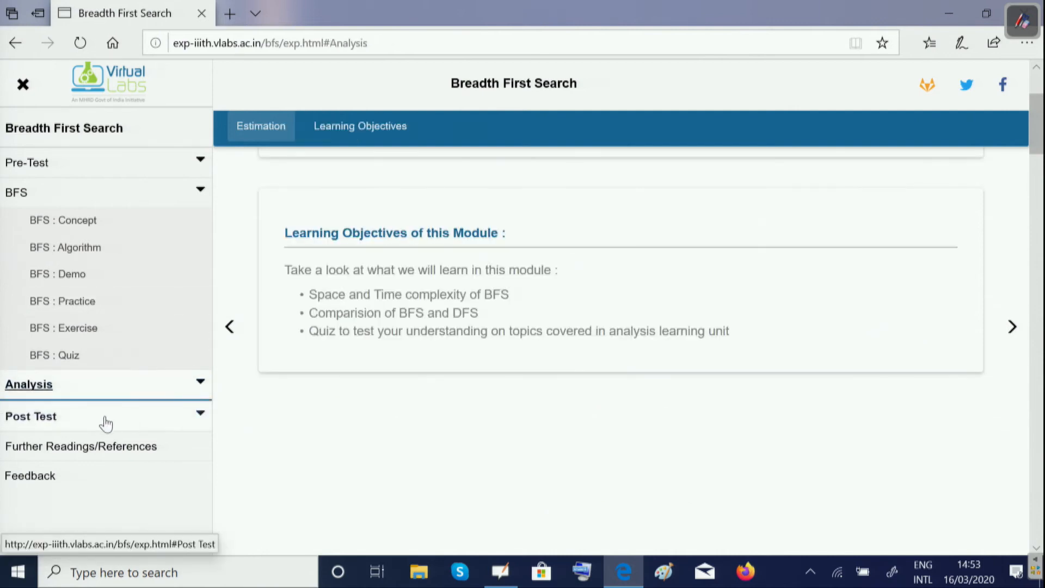
{"action": "mouse_move", "coordinate": [97, 420]}
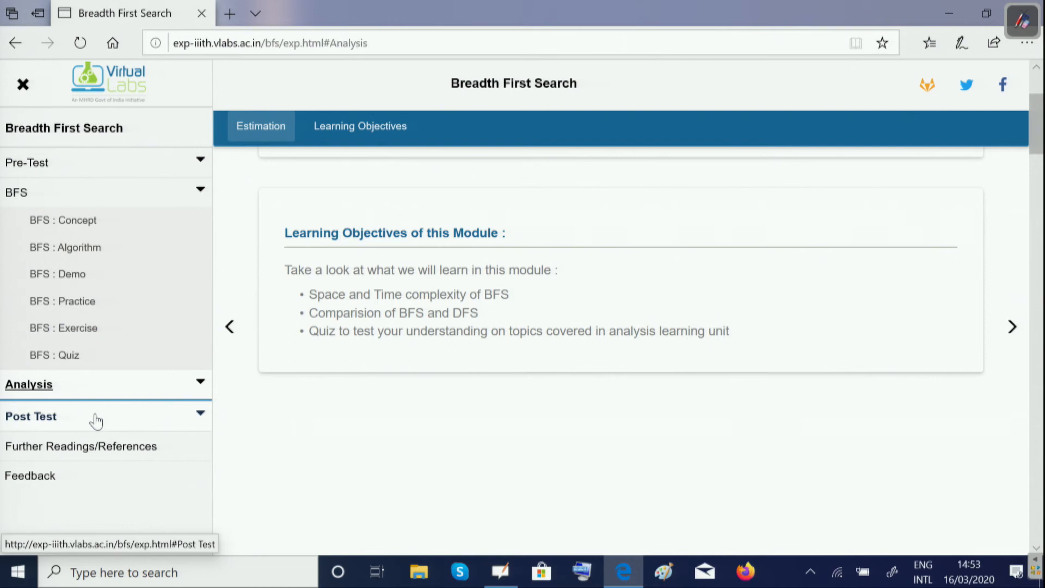
{"action": "scroll", "scroll_direction": "up", "scroll_amount": 3}
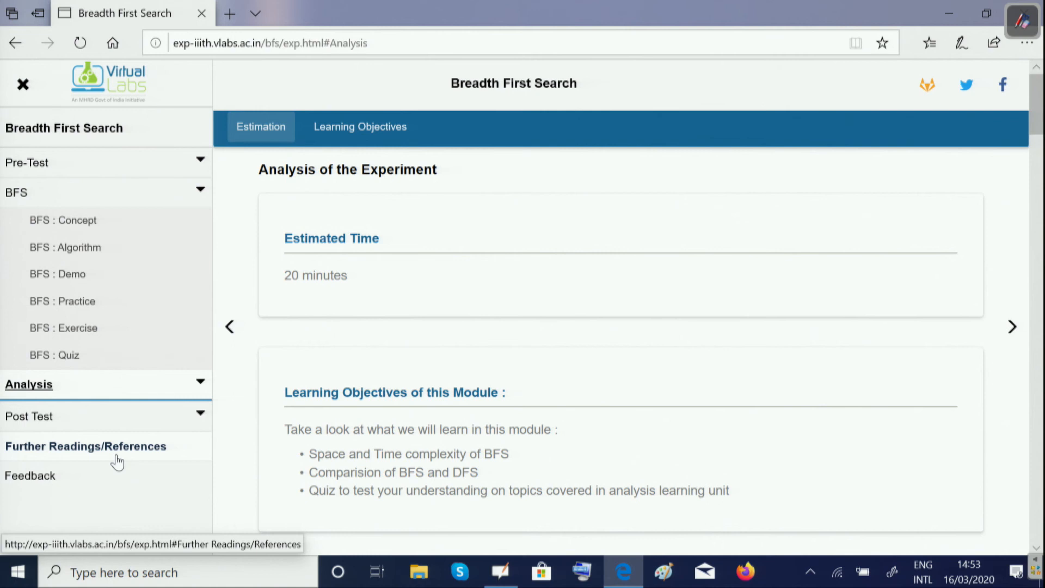
{"action": "left_click", "coordinate": [85, 445]}
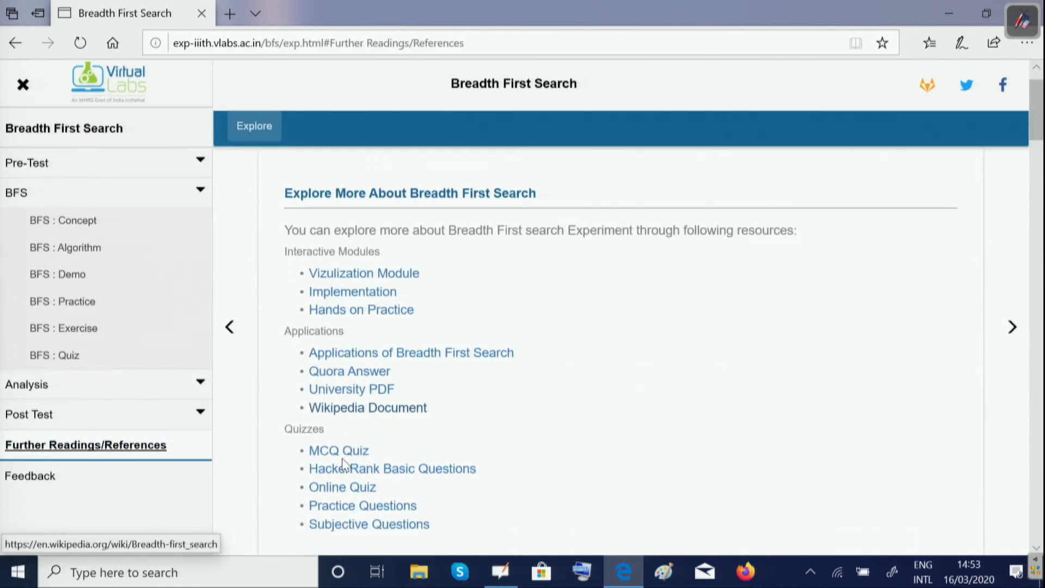
{"action": "scroll", "scroll_direction": "down", "scroll_amount": 3}
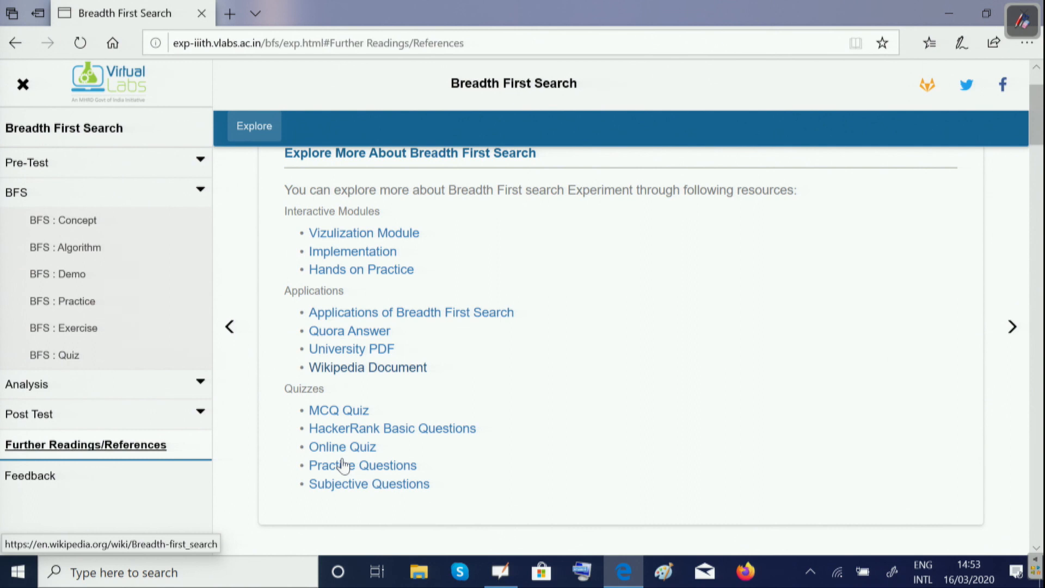